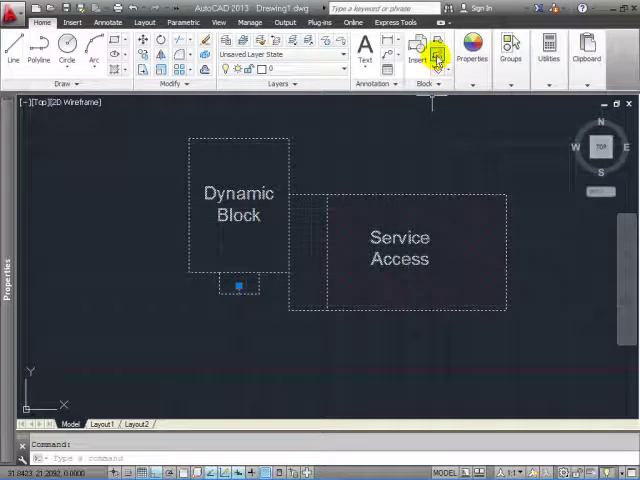
# Bring up the Edit Block Definition list and choose the drawing's block.
pyautogui.click(438, 48)
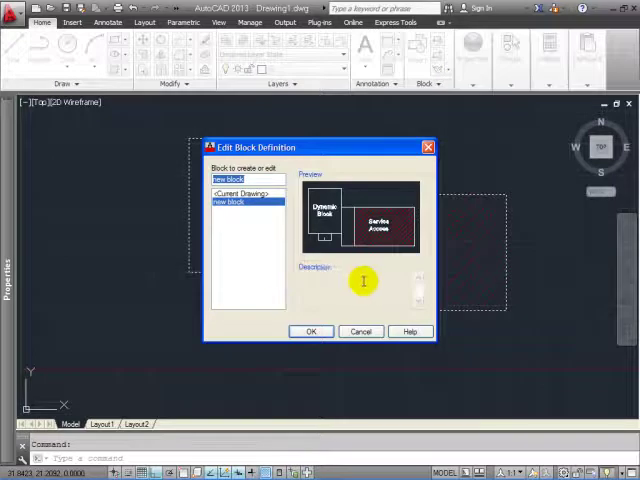
pyautogui.moveTo(228, 246)
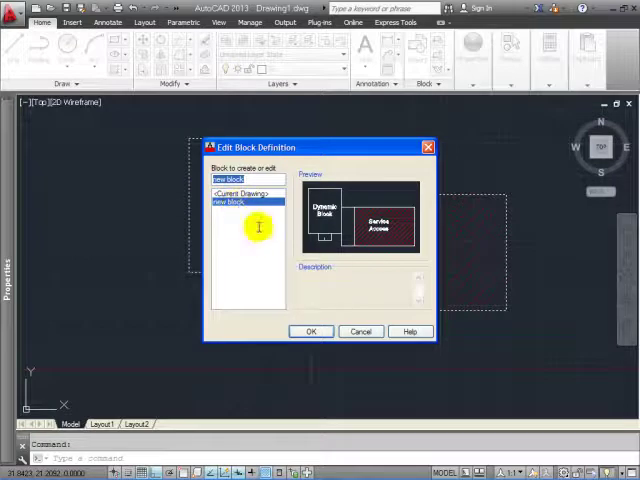
pyautogui.click(230, 200)
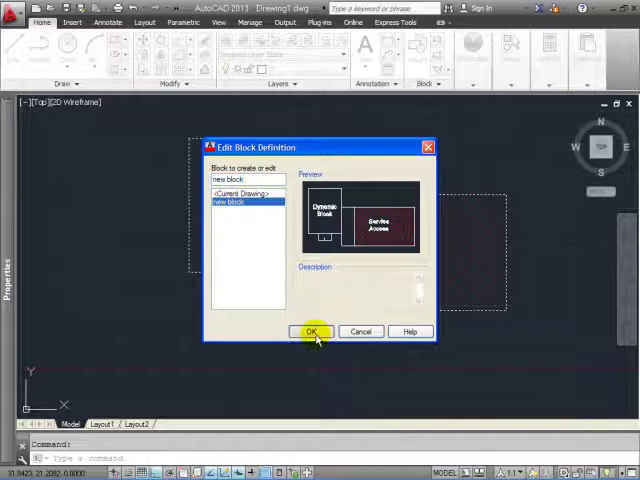
# Confirm the selection so the block loads in the Block Editor with its authoring palettes.
pyautogui.click(310, 332)
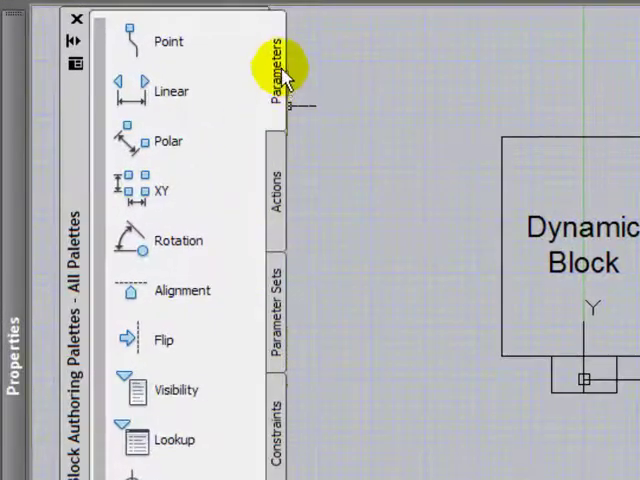
pyautogui.moveTo(270, 104)
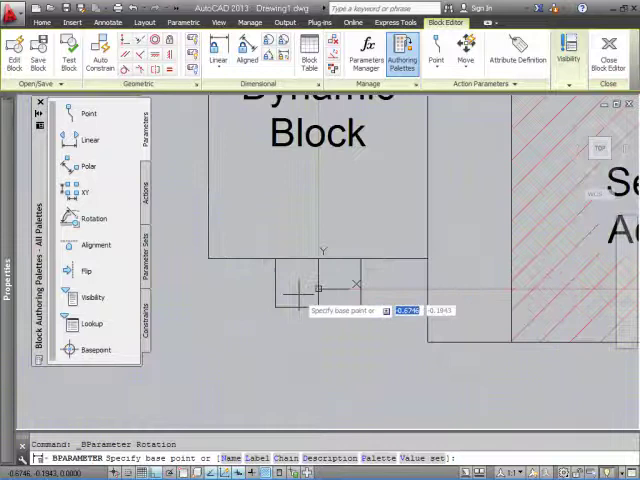
pyautogui.moveTo(324, 290)
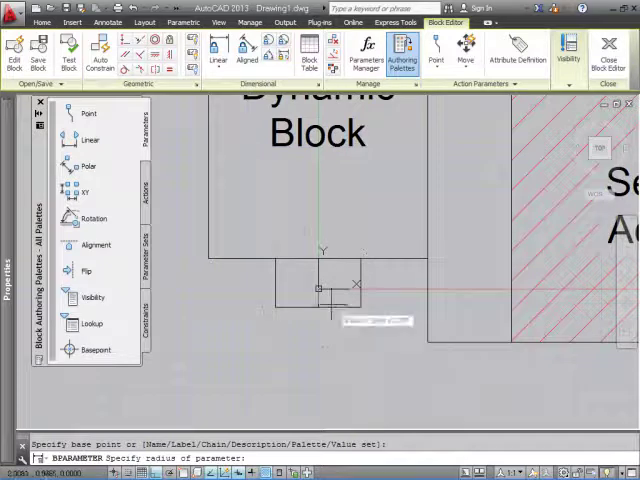
pyautogui.moveTo(324, 300)
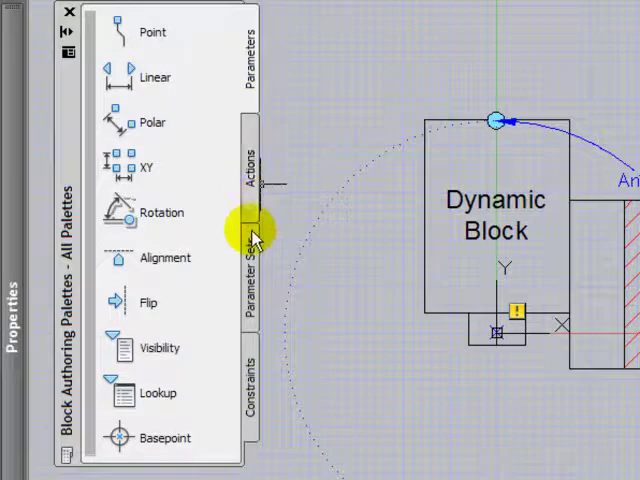
# Show the block authoring actions to attach a Rotate action to Angle1.
pyautogui.click(248, 170)
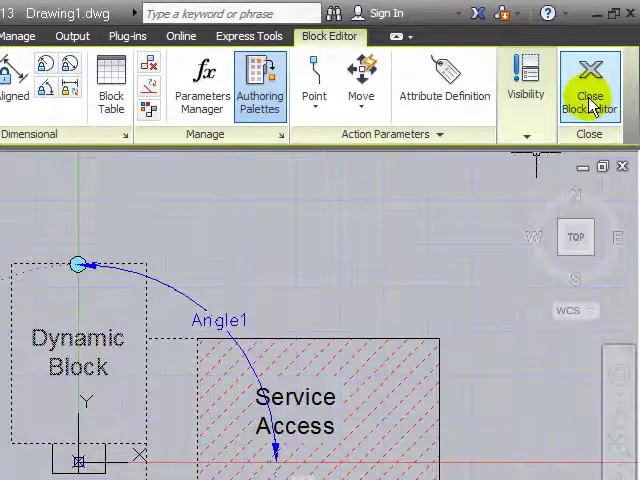
pyautogui.moveTo(596, 192)
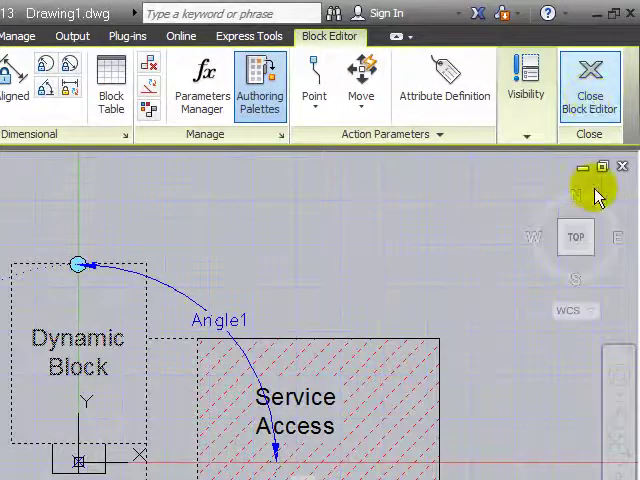
# Close the Block Editor, saving the changes to the block.
pyautogui.click(588, 84)
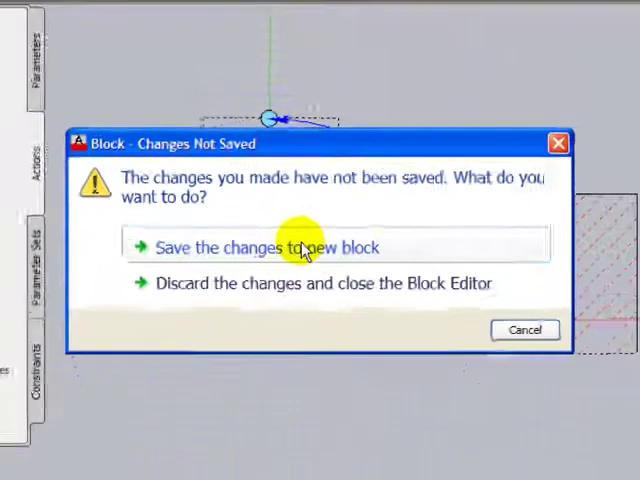
pyautogui.click(260, 246)
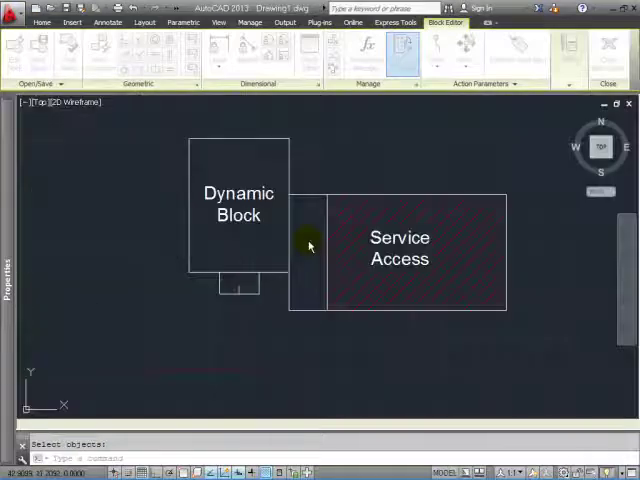